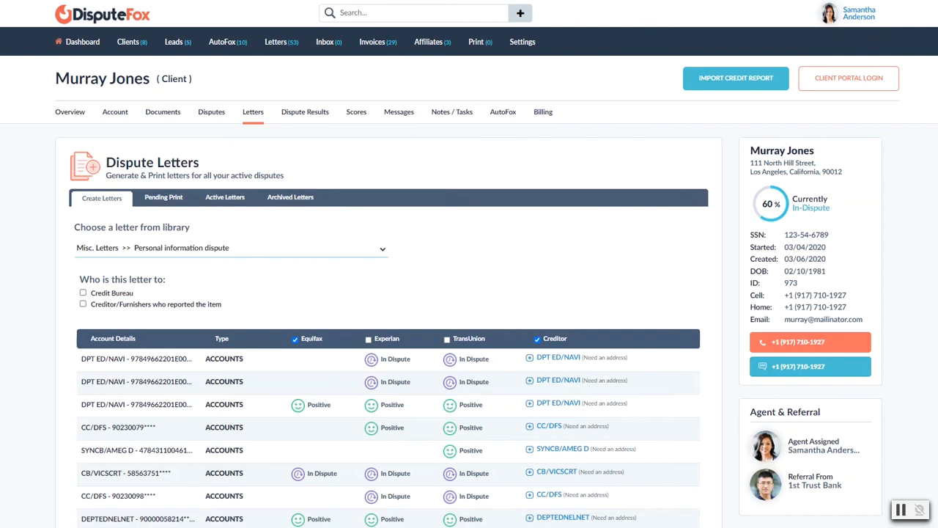
Step: Tick the Equifax and Experian checkboxes for Capital One's negative account, leaving TransUnion unmarked
scroll(down, 3)
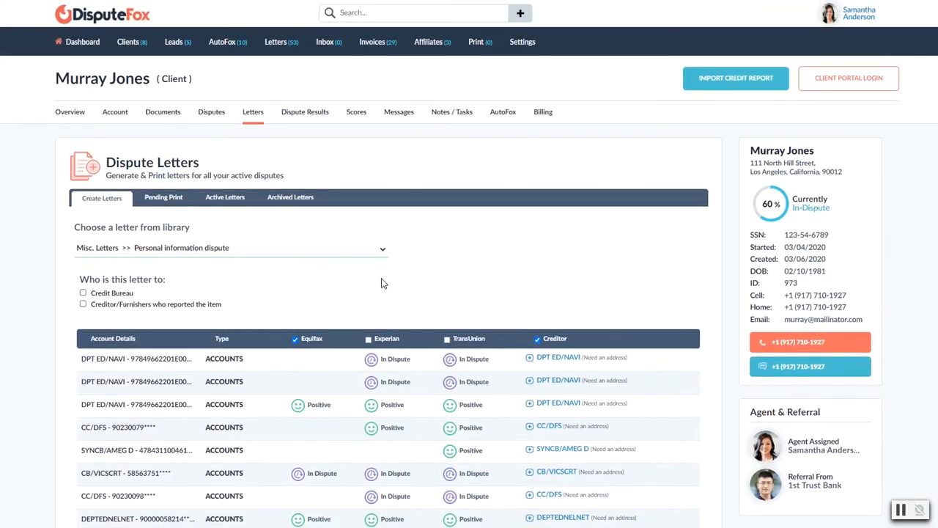
scroll(down, 3)
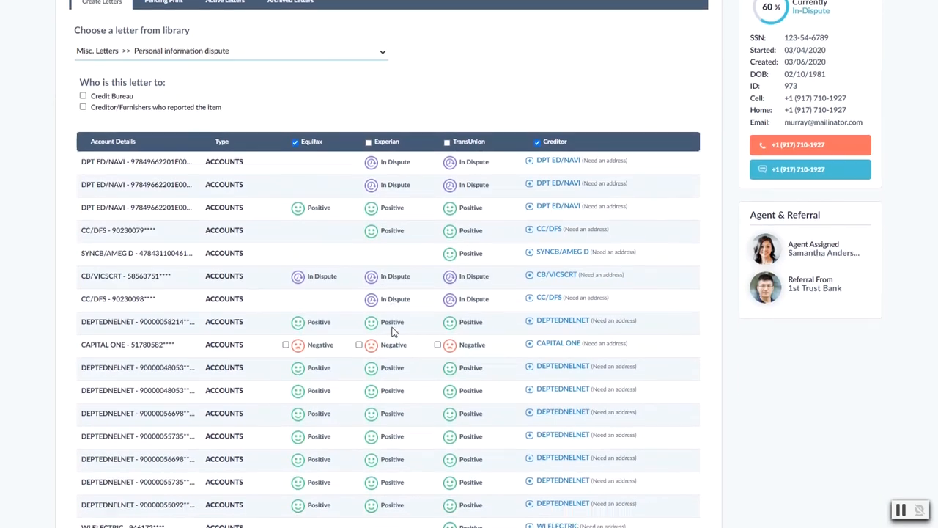
scroll(down, 3)
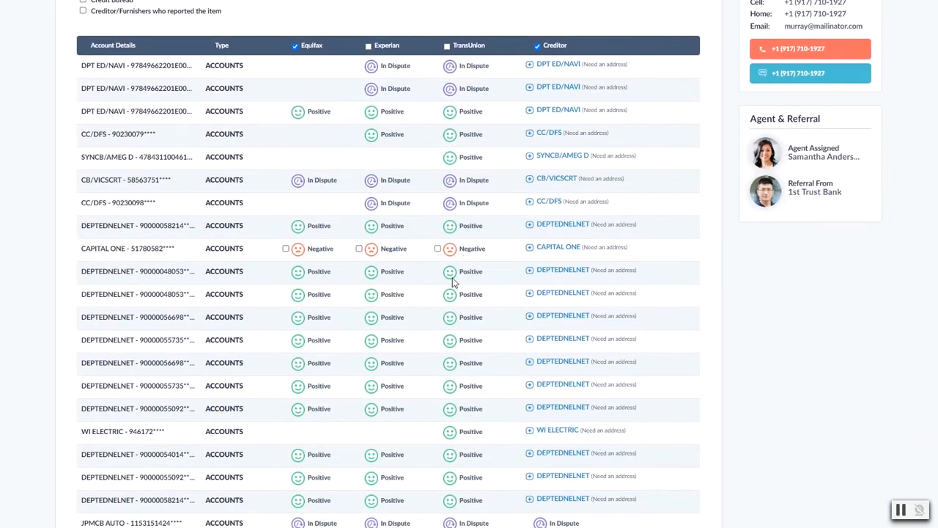
mouse_move(341, 466)
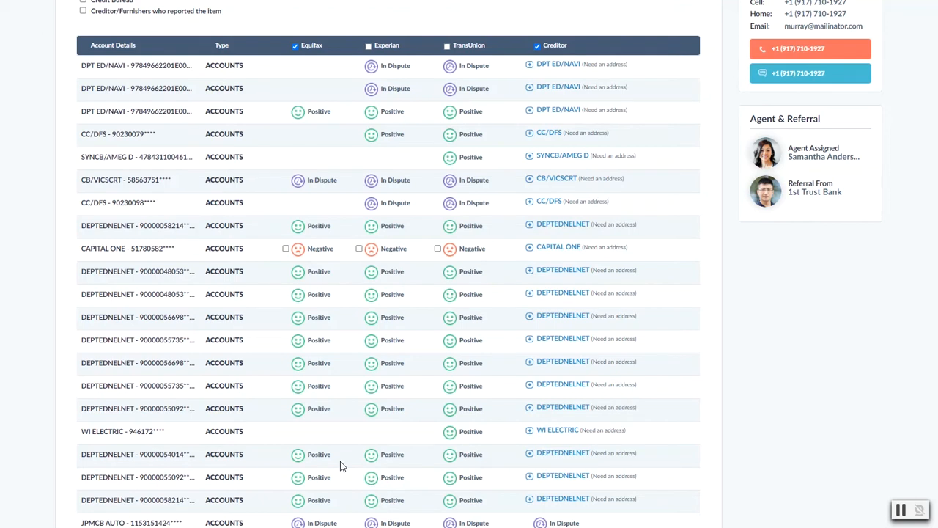
mouse_move(286, 403)
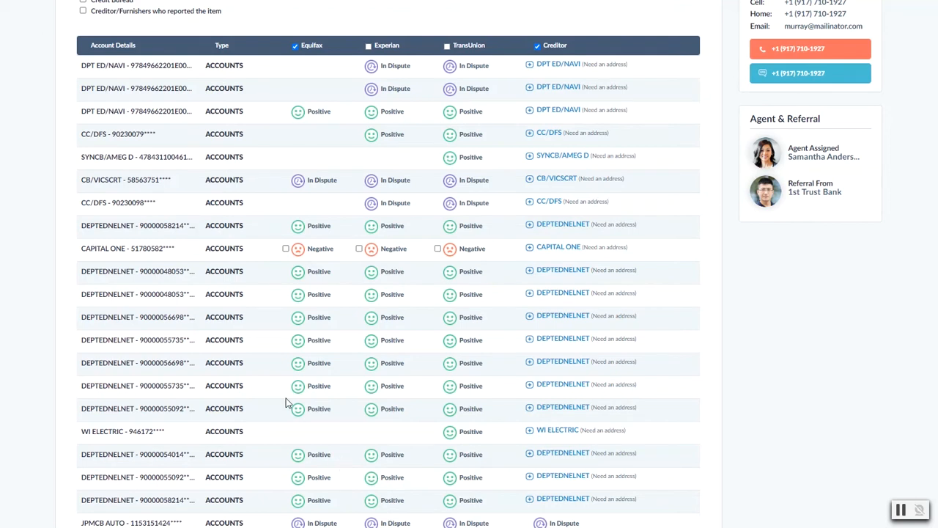
mouse_move(319, 408)
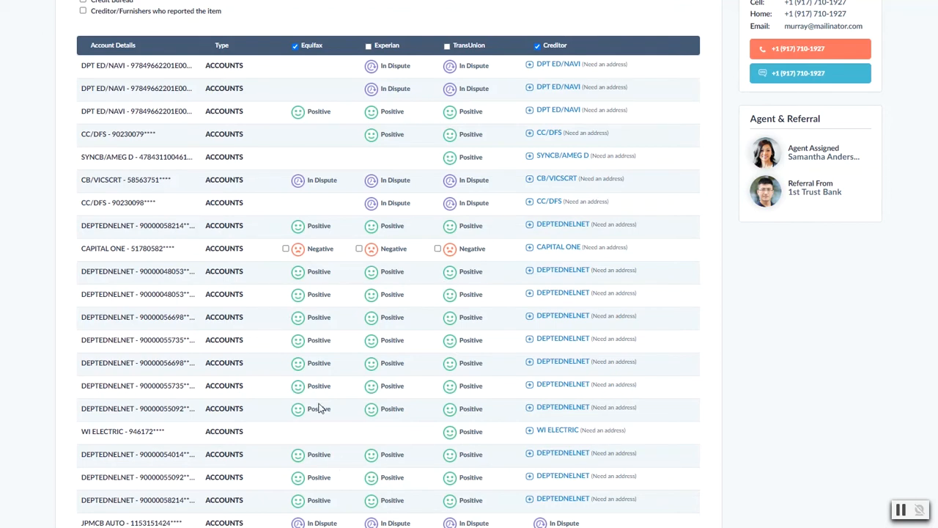
mouse_move(307, 362)
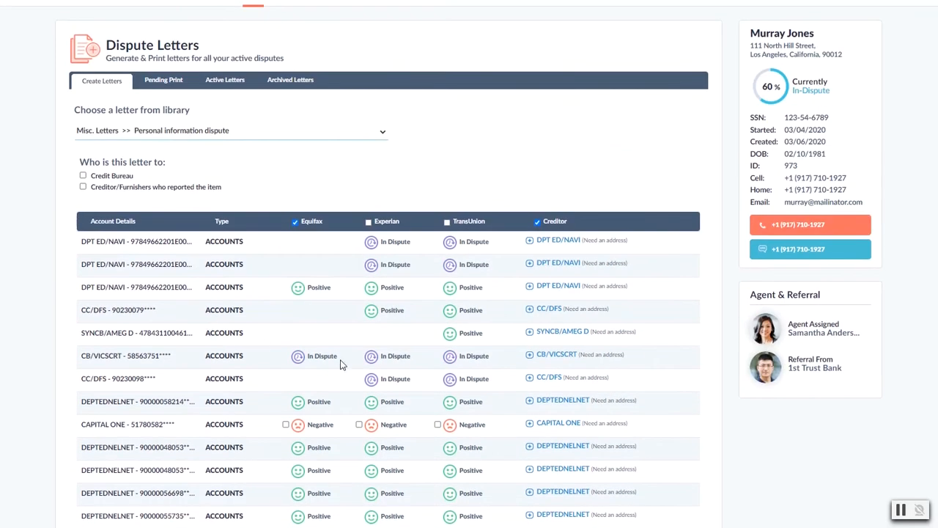
mouse_move(275, 260)
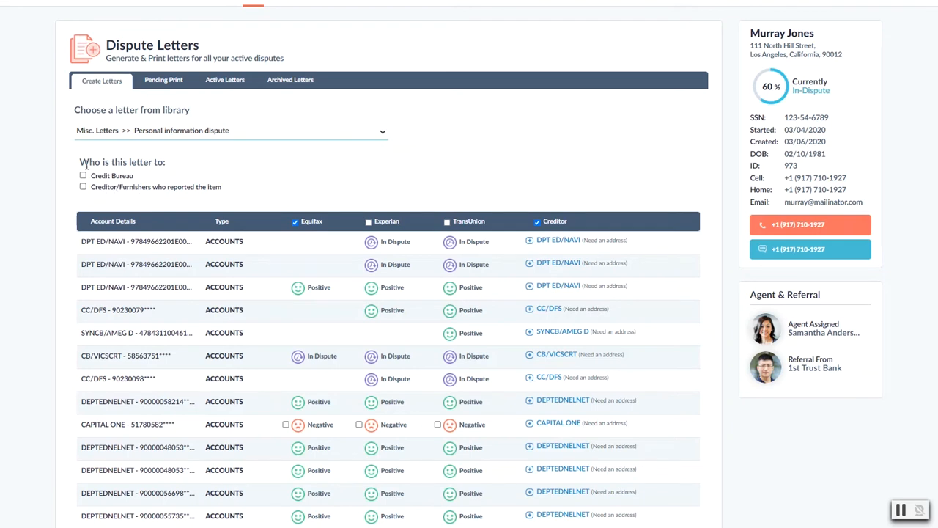
scroll(down, 3)
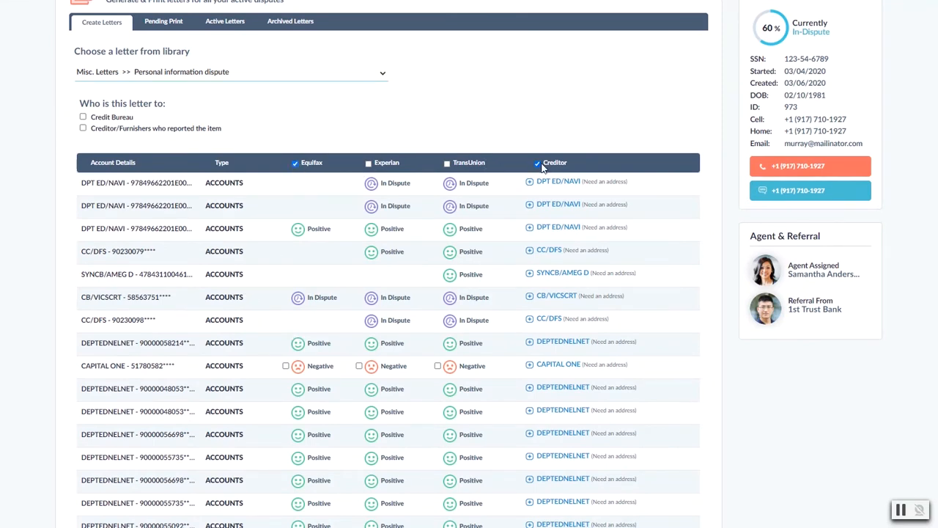
mouse_move(454, 422)
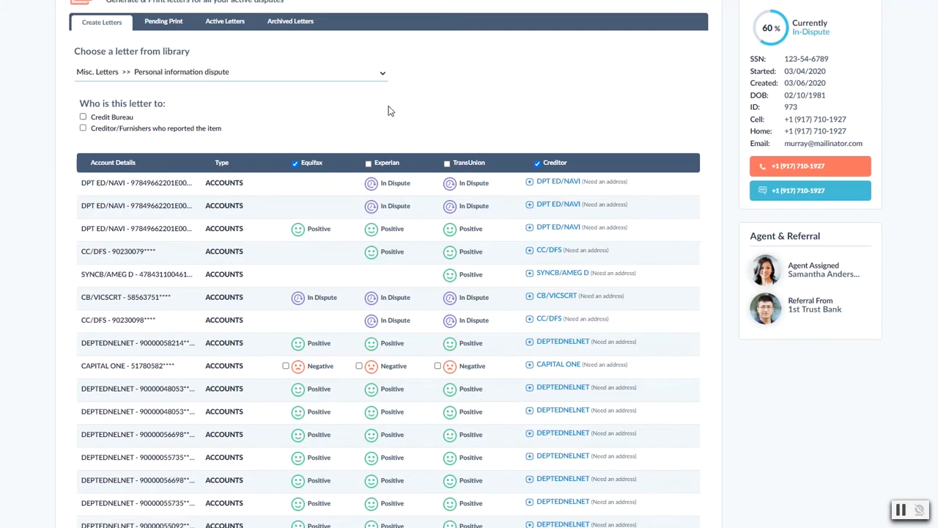
mouse_move(299, 179)
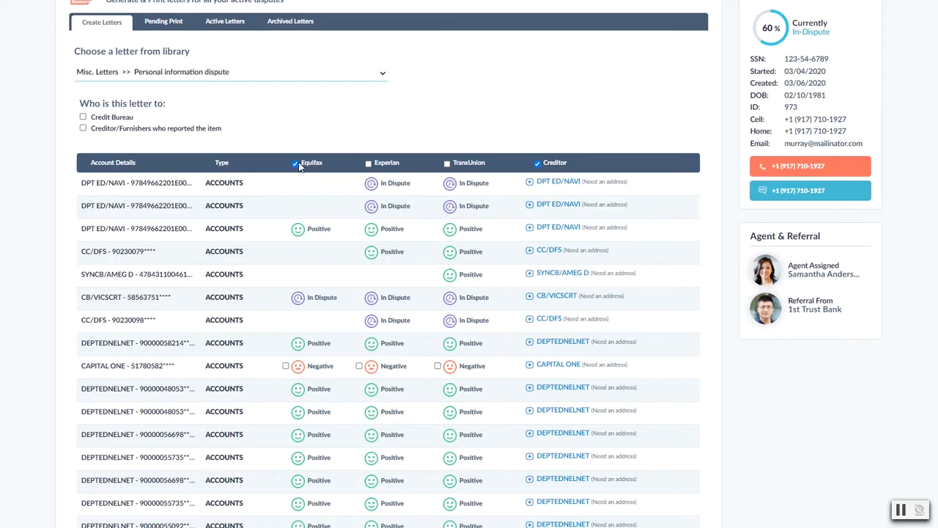
click(286, 366)
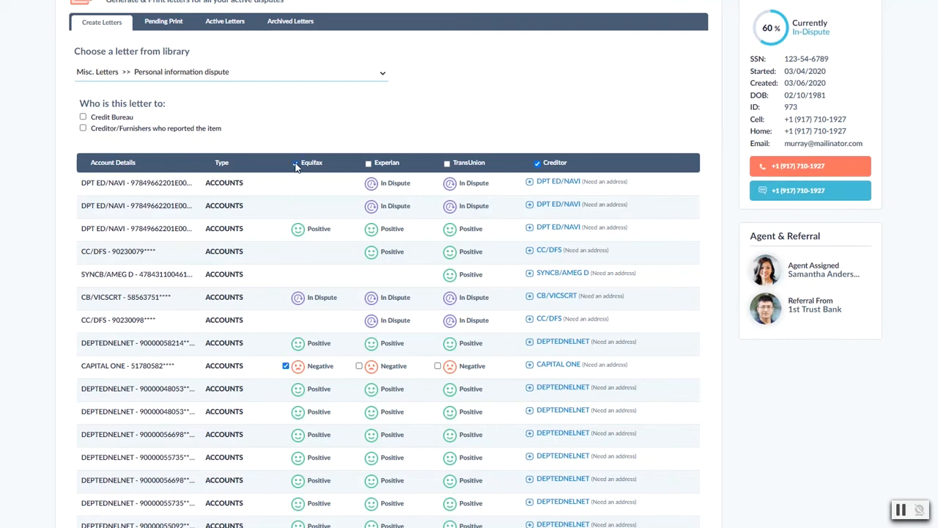
click(295, 162)
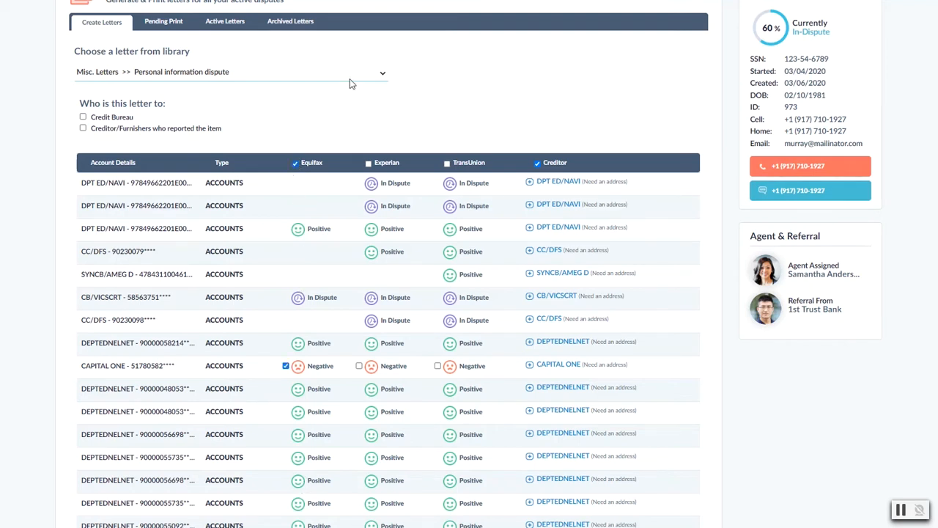
click(359, 366)
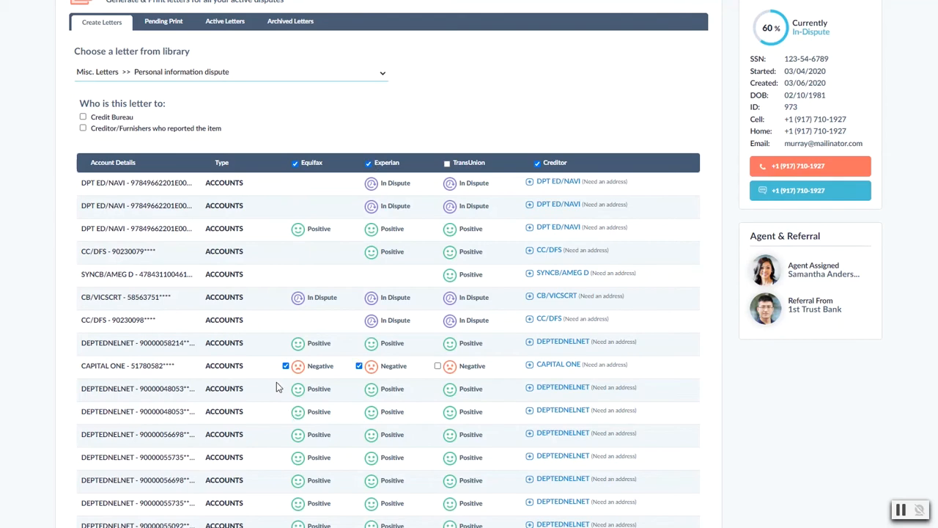
scroll(down, 3)
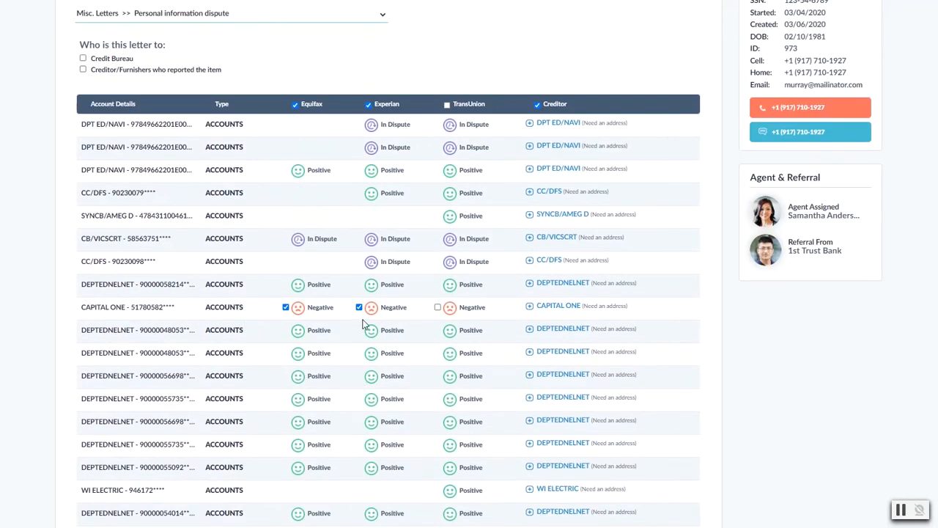
mouse_move(432, 239)
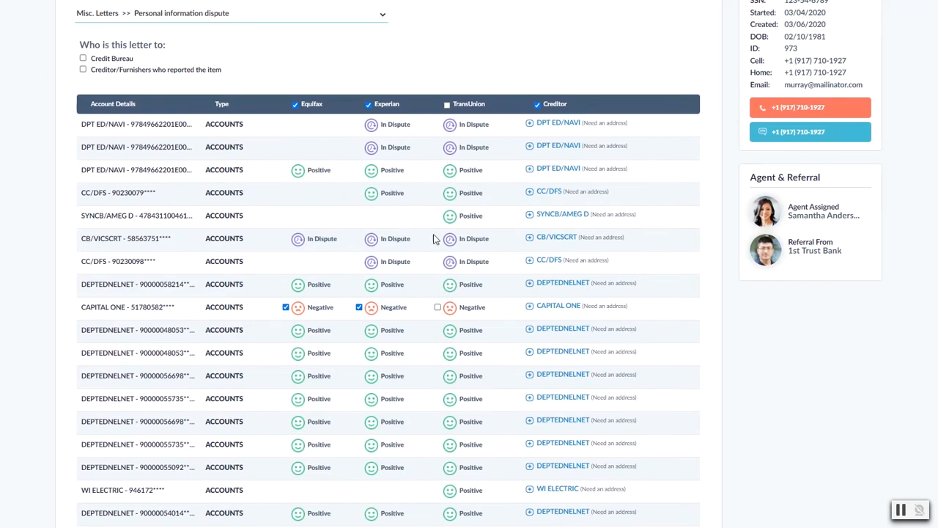
mouse_move(621, 121)
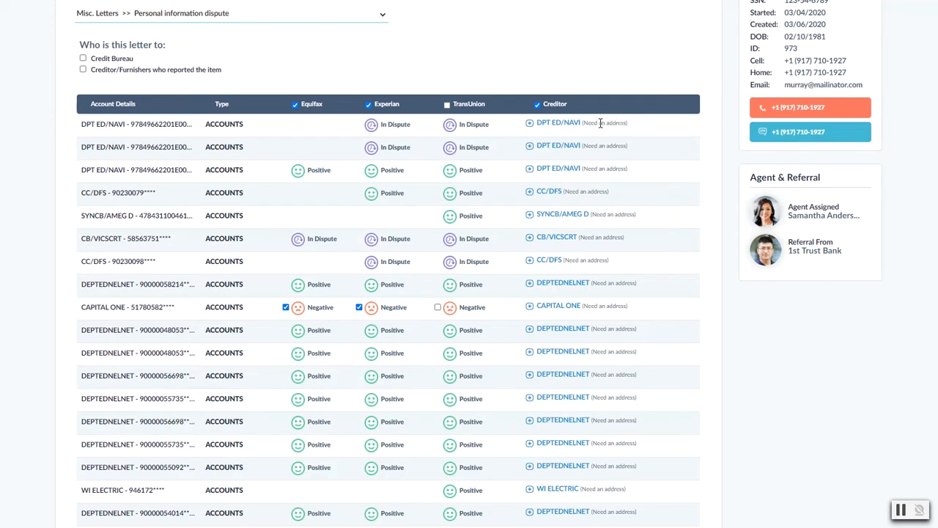
mouse_move(603, 275)
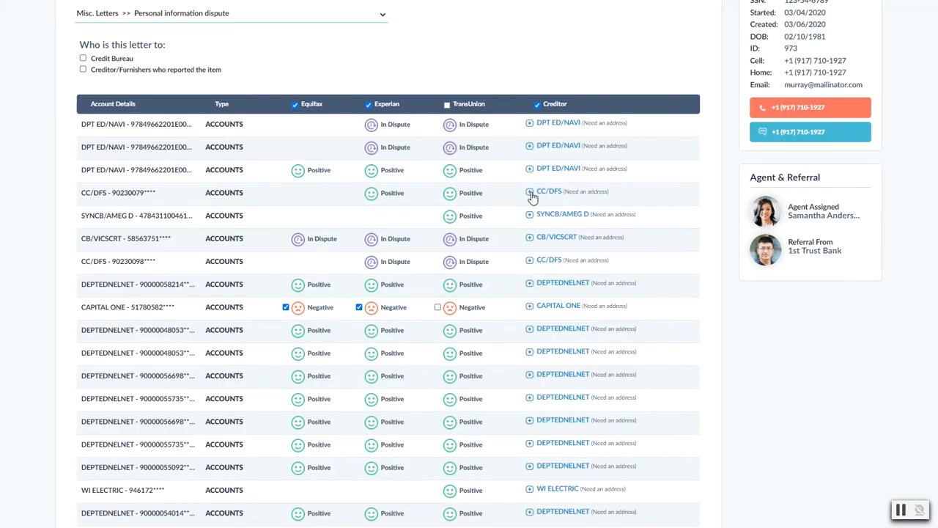
click(529, 192)
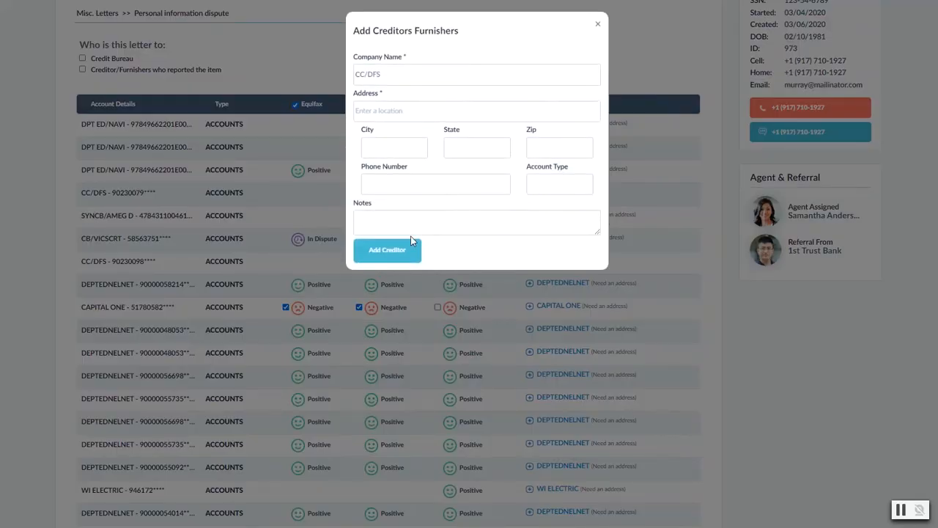
mouse_move(393, 96)
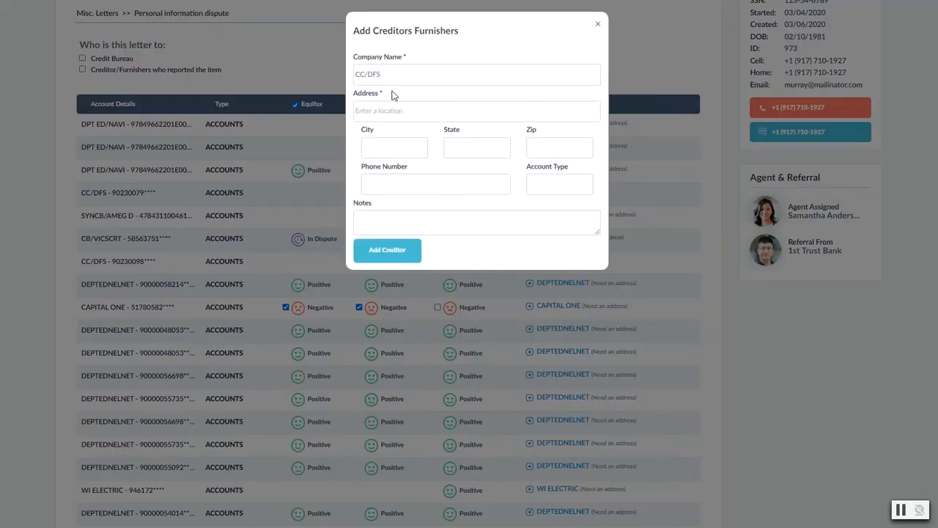
mouse_move(449, 210)
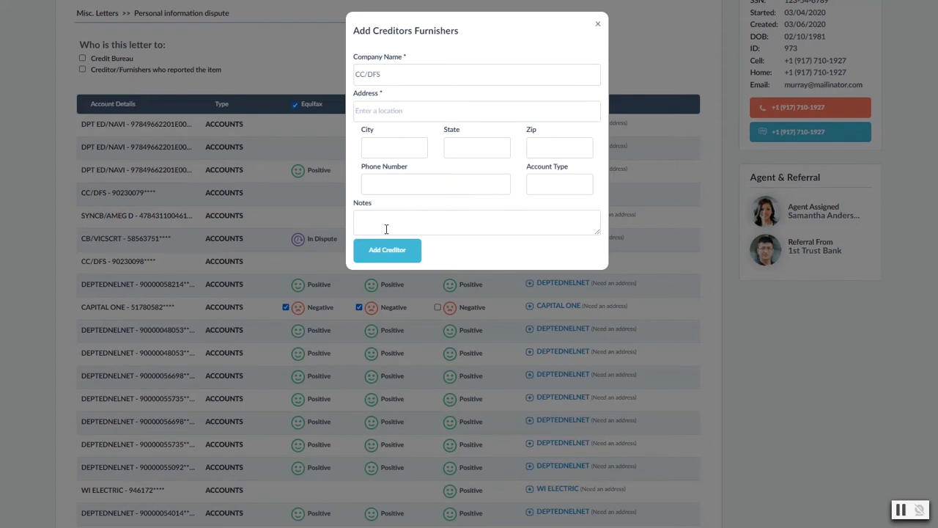
mouse_move(415, 226)
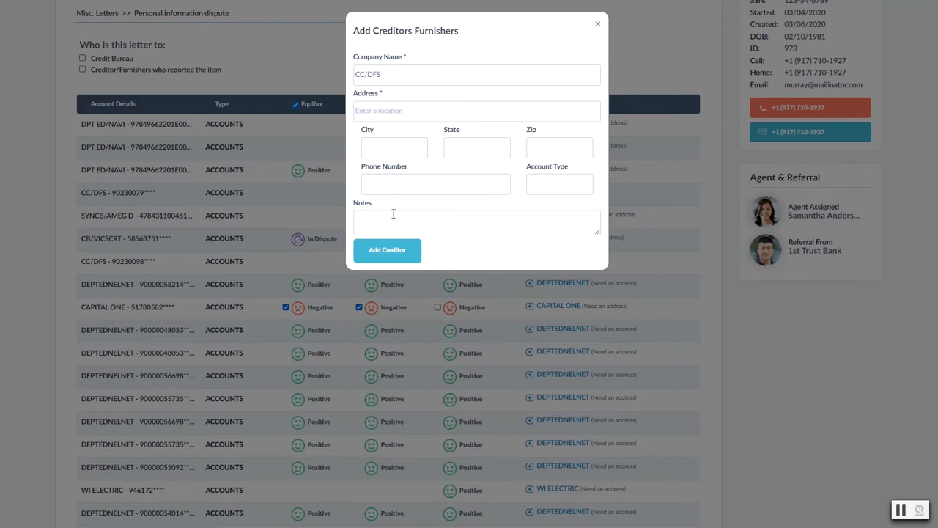
mouse_move(590, 26)
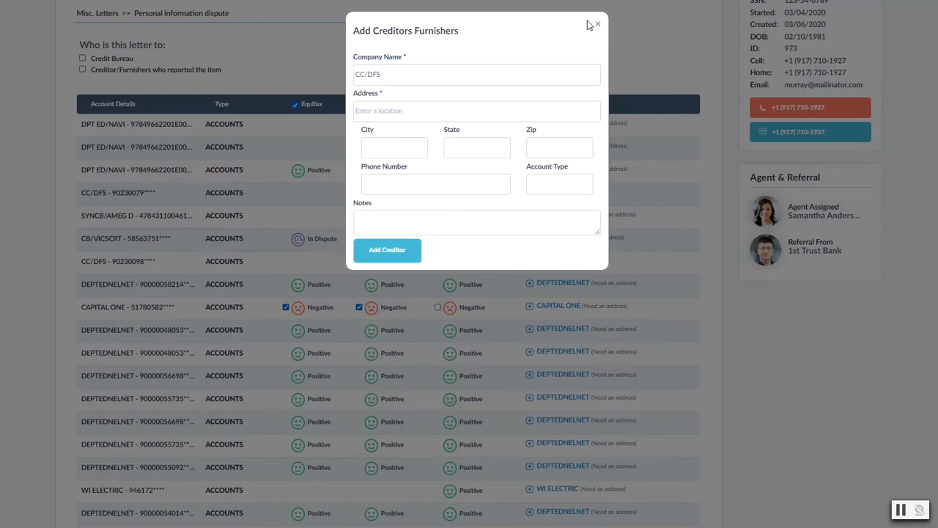
click(597, 24)
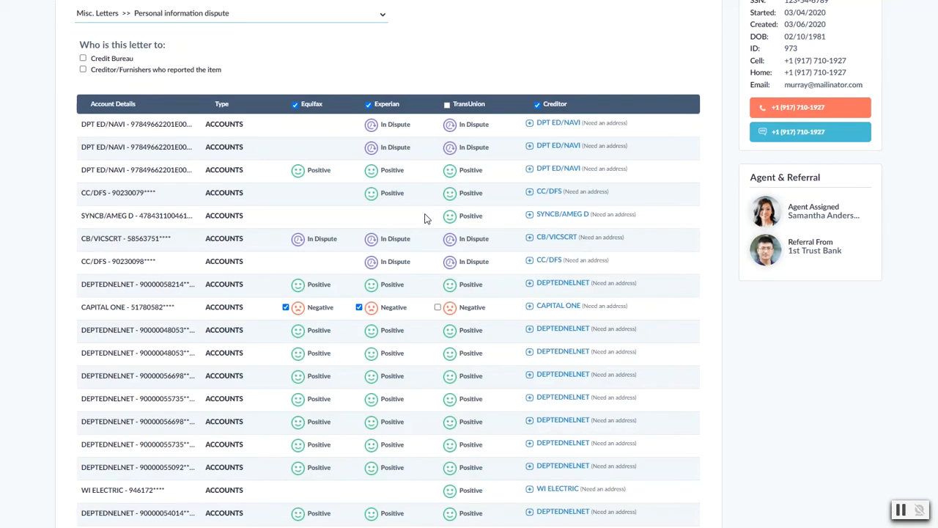
scroll(down, 3)
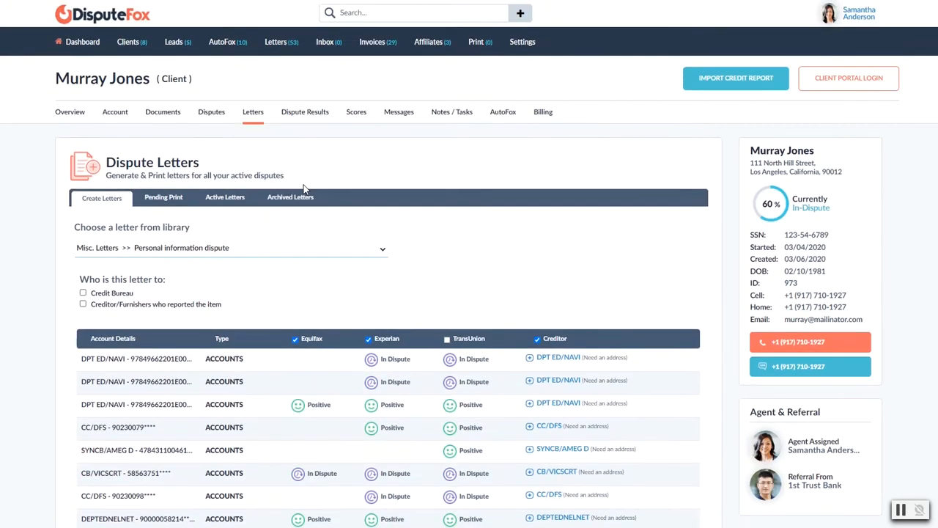
scroll(down, 3)
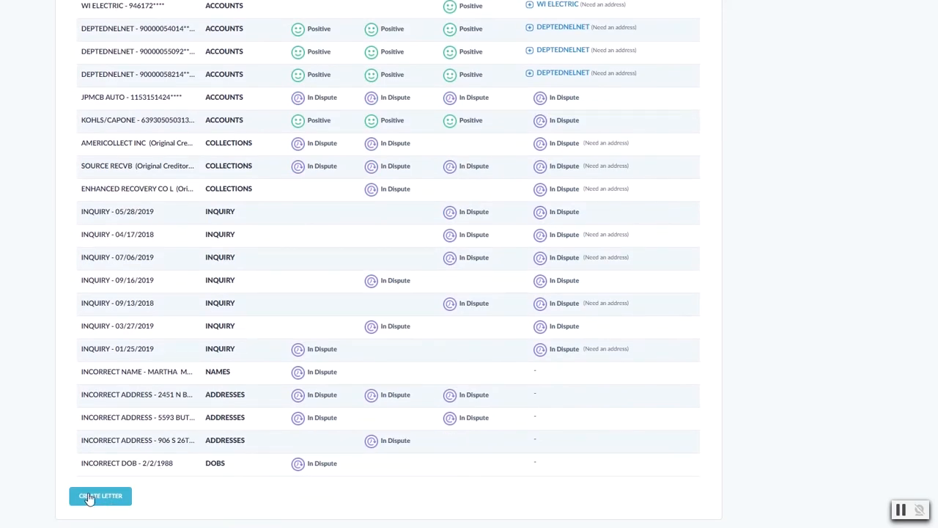
click(100, 495)
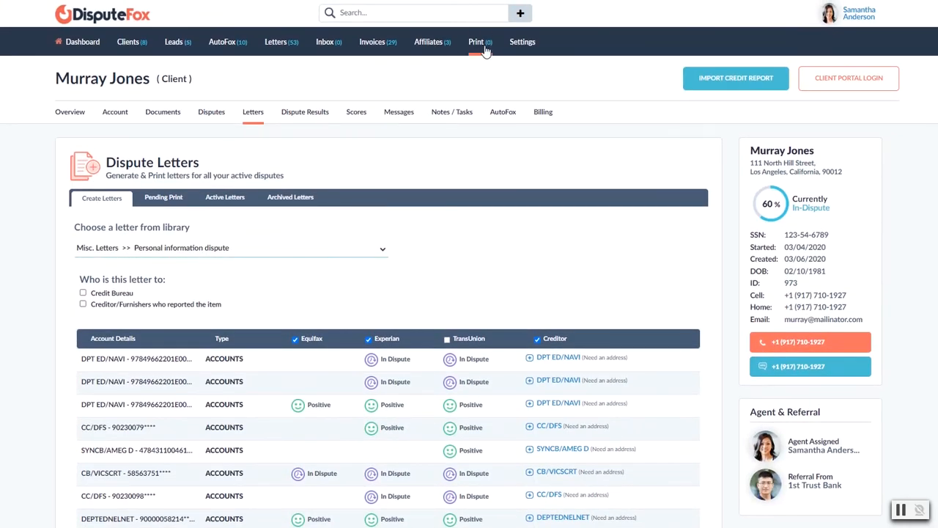
Step: Open Batch Print Records and close the batch print summary showing zero queued letters
click(477, 42)
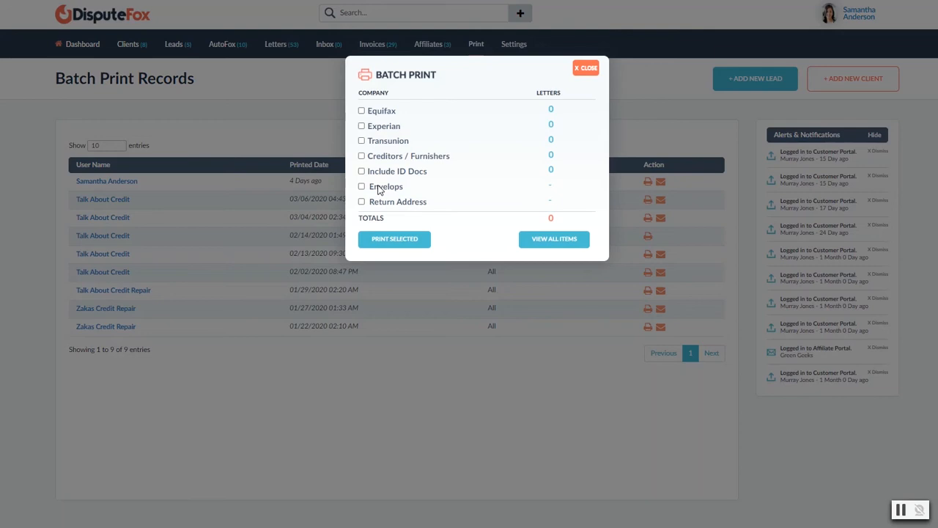
mouse_move(371, 121)
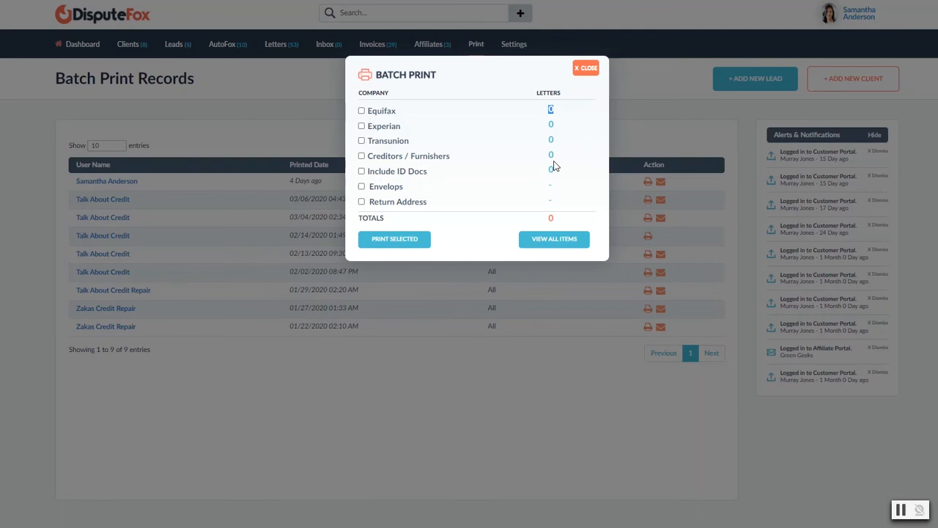
click(586, 67)
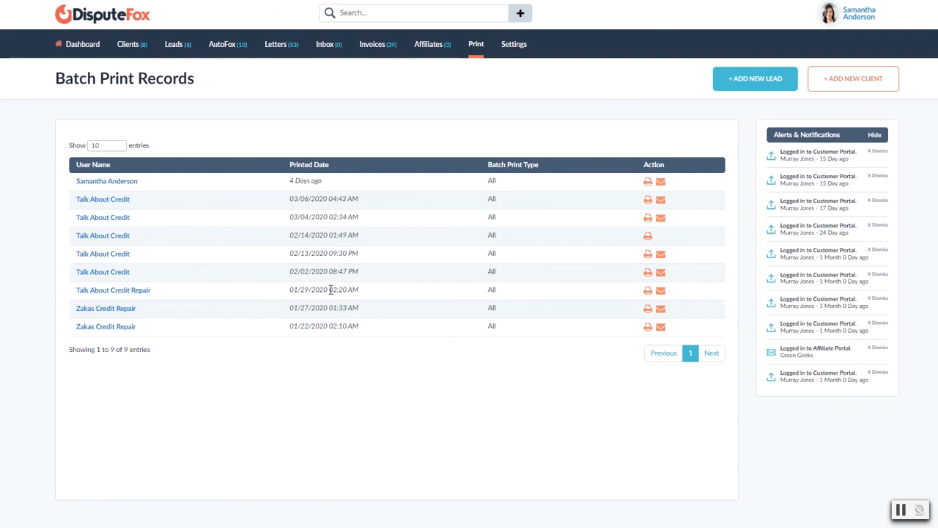
mouse_move(292, 194)
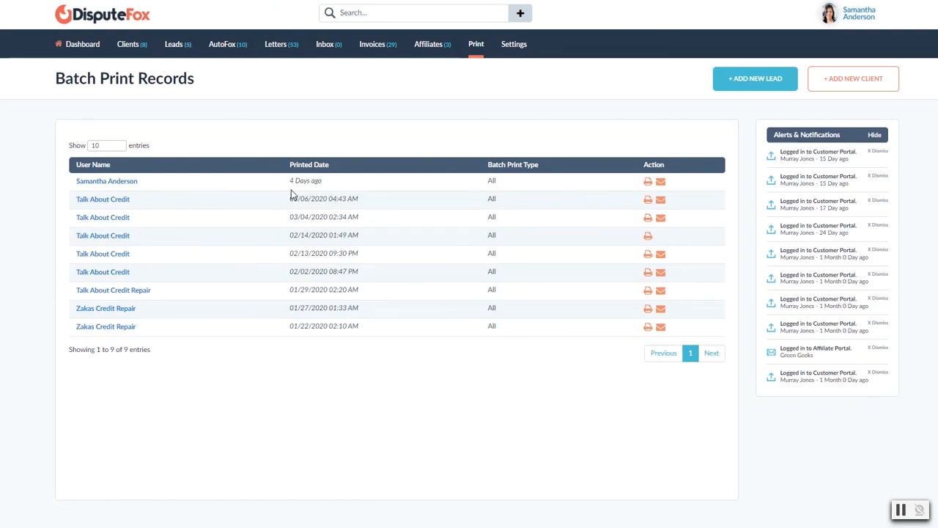